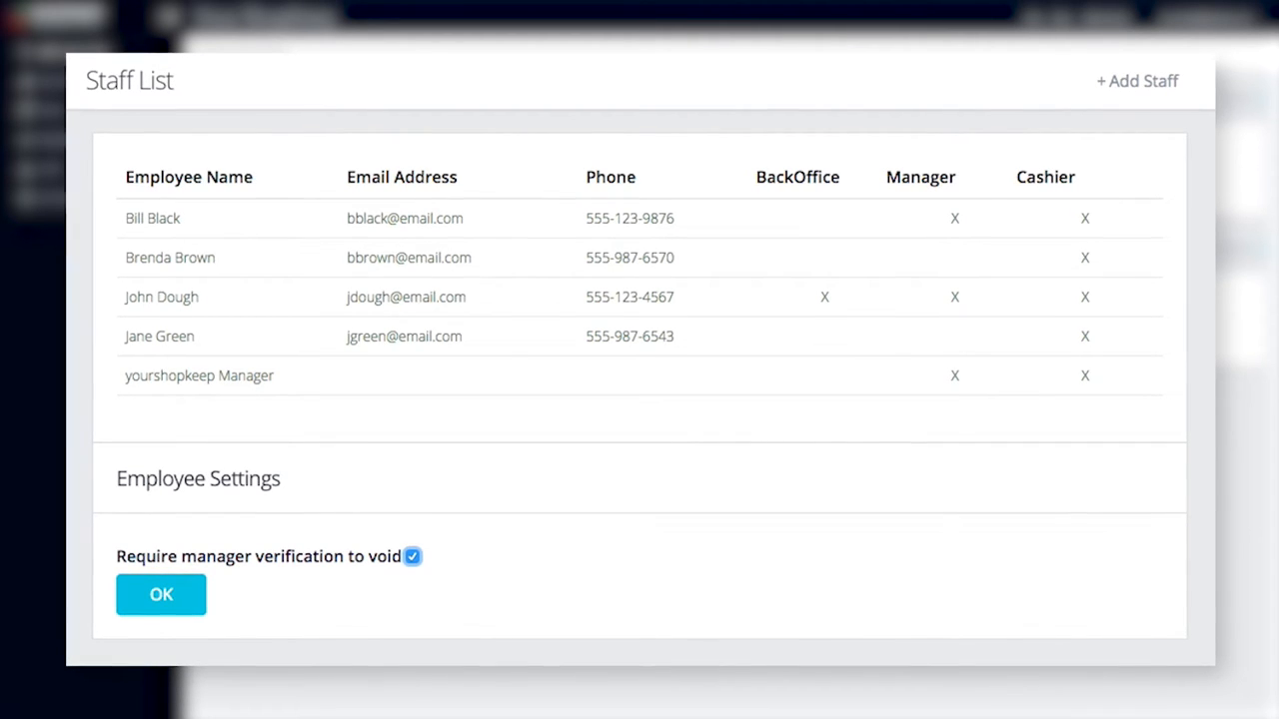
Return to the Bird's Eye View dashboard via the BackOffice link.
click(161, 595)
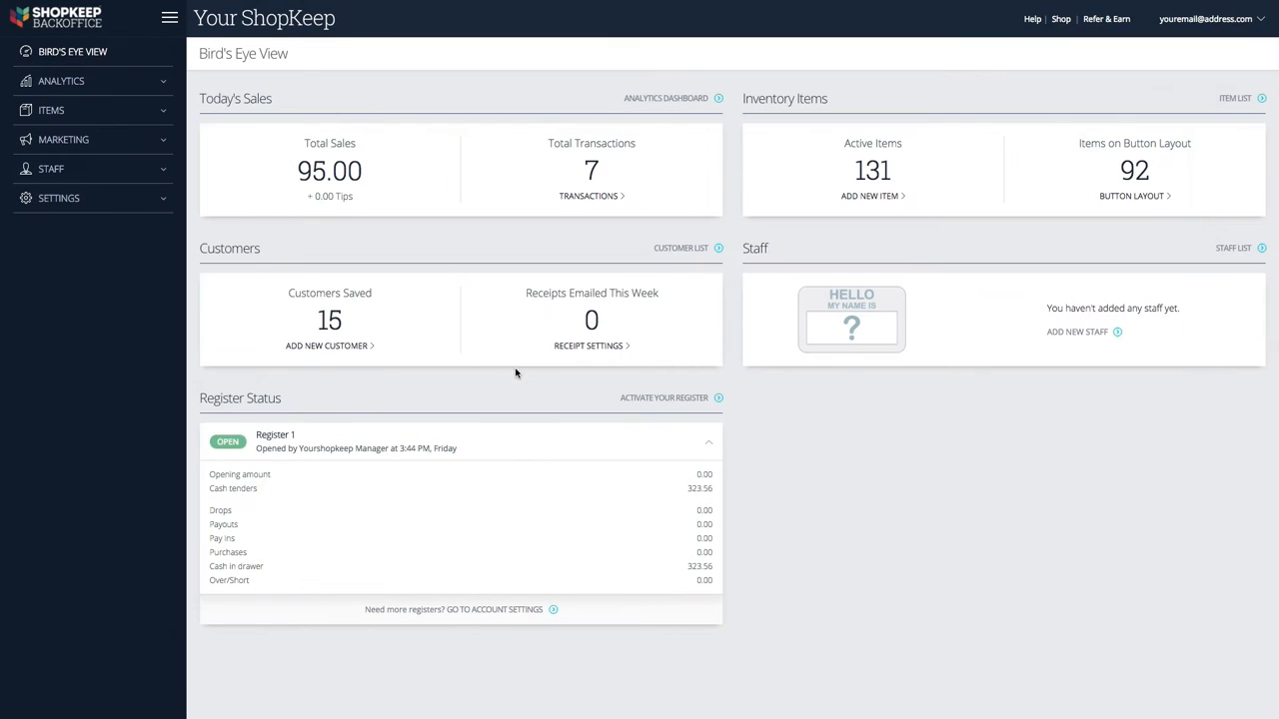
Expand STAFF in the sidebar and show the Staff List with the yourshopkeep Manager.
click(51, 167)
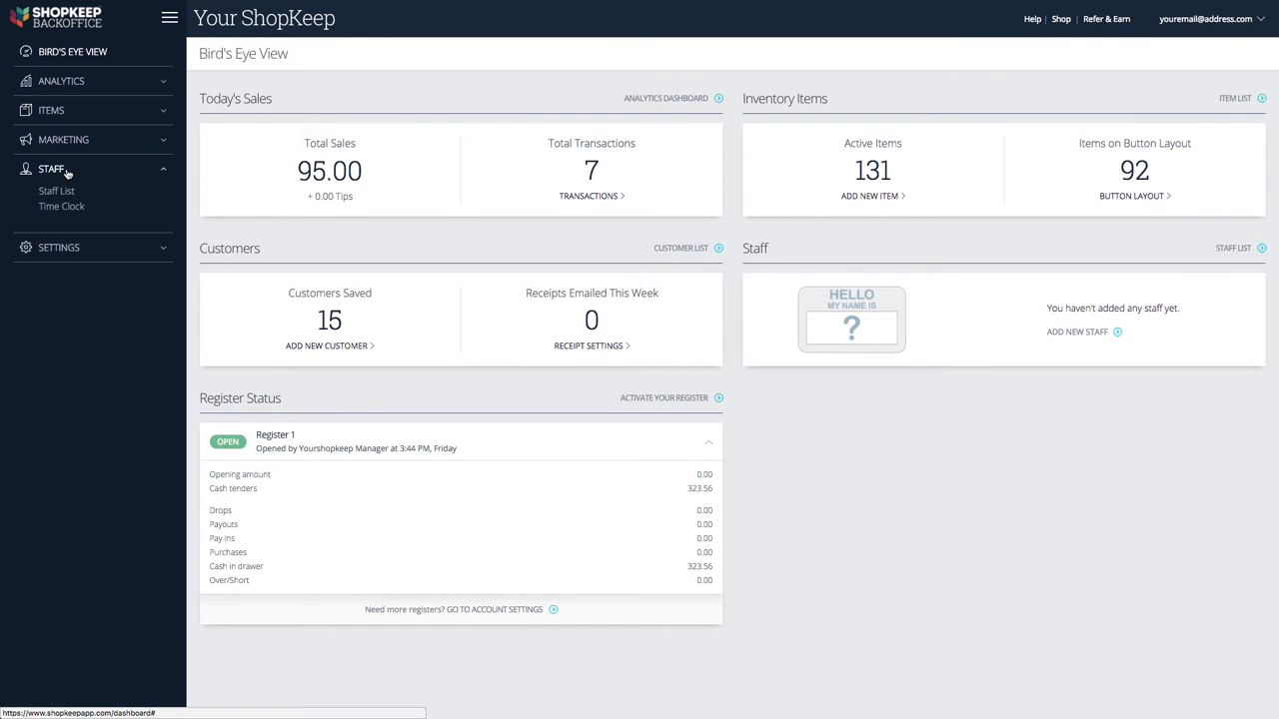
click(56, 191)
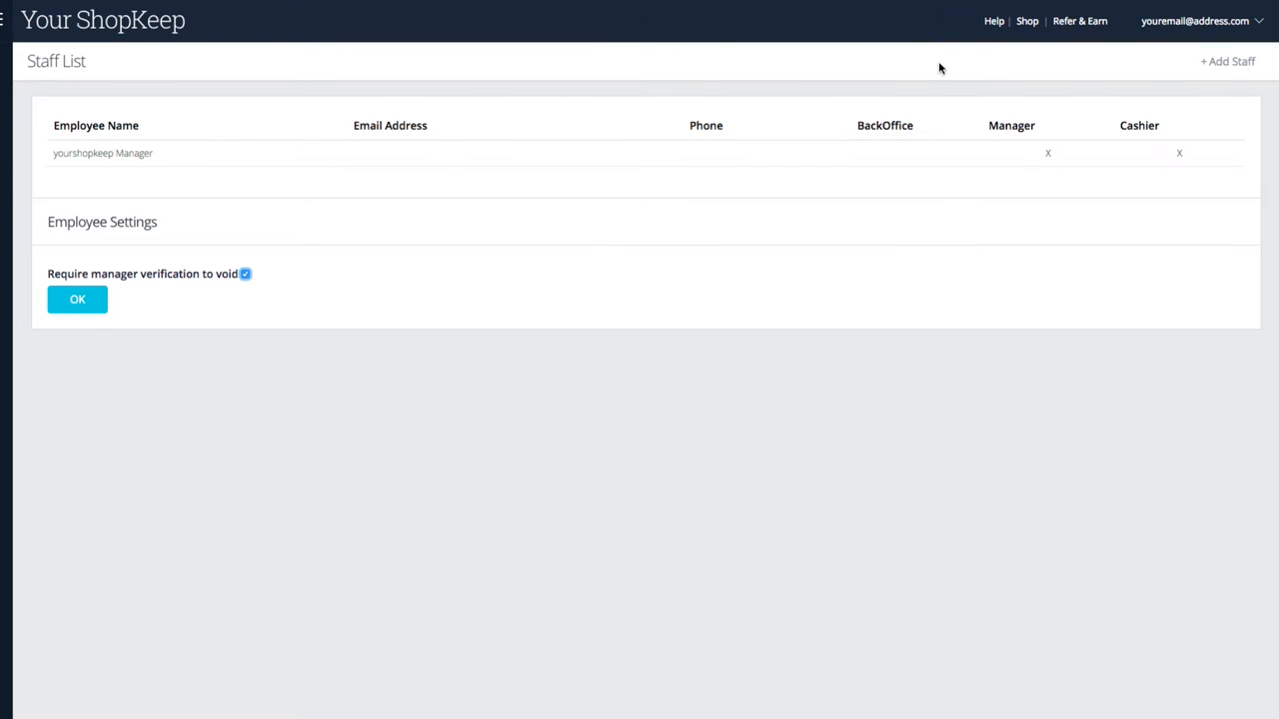
click(1227, 61)
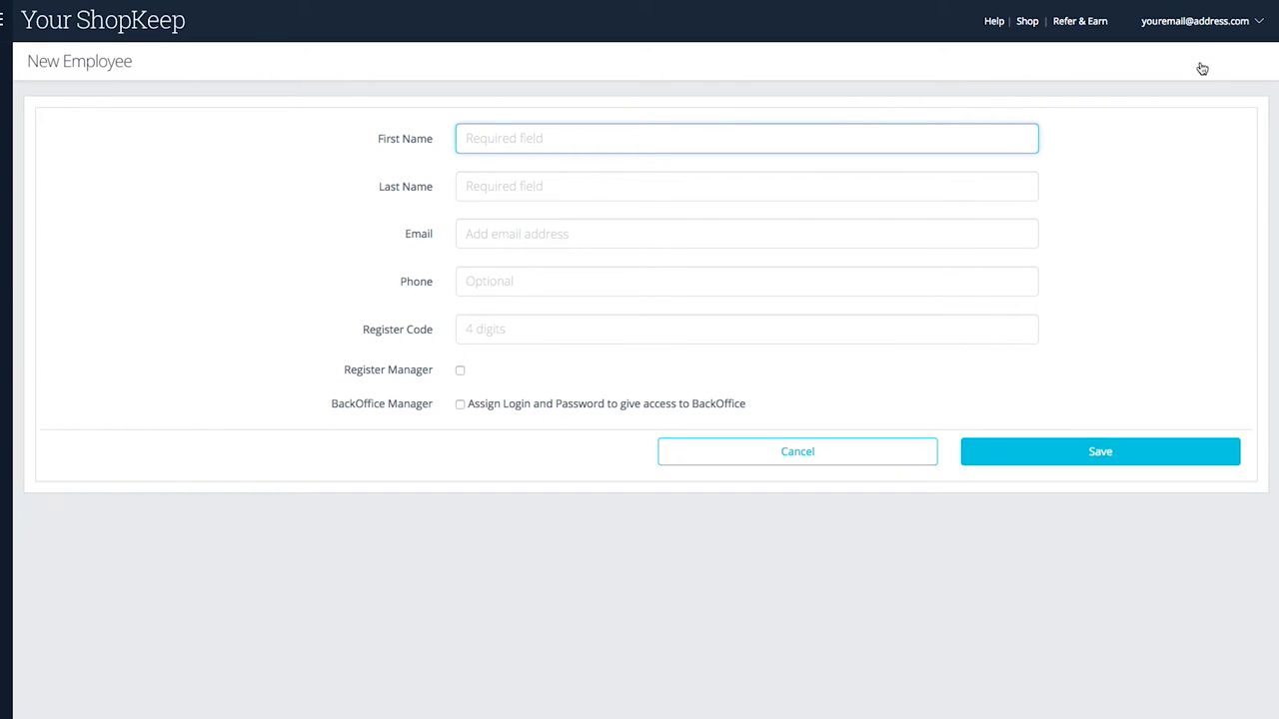
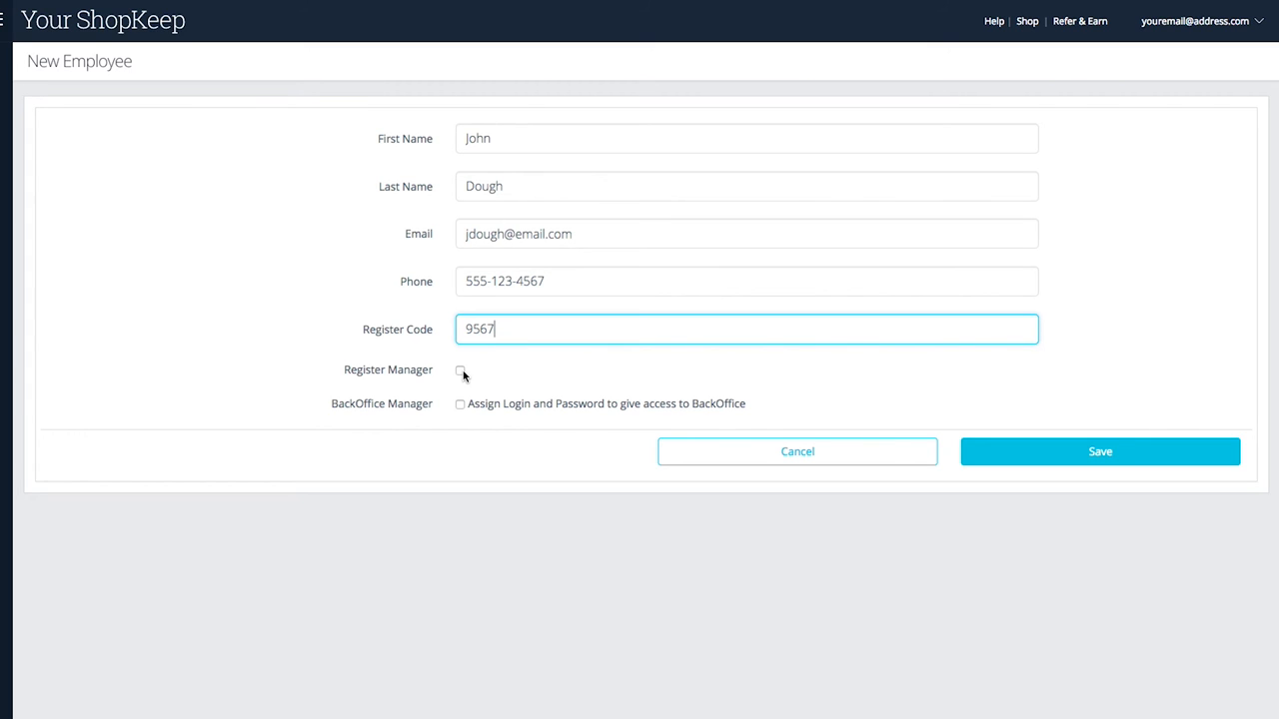
click(461, 370)
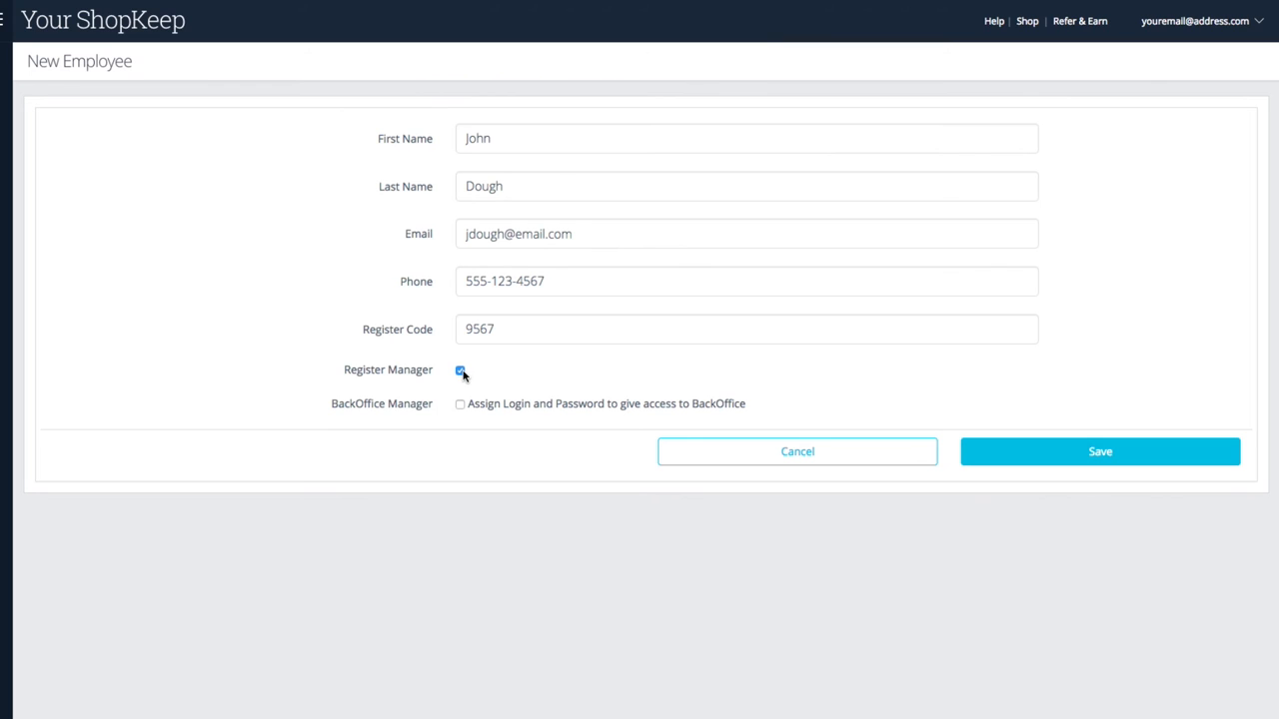
mouse_move(459, 407)
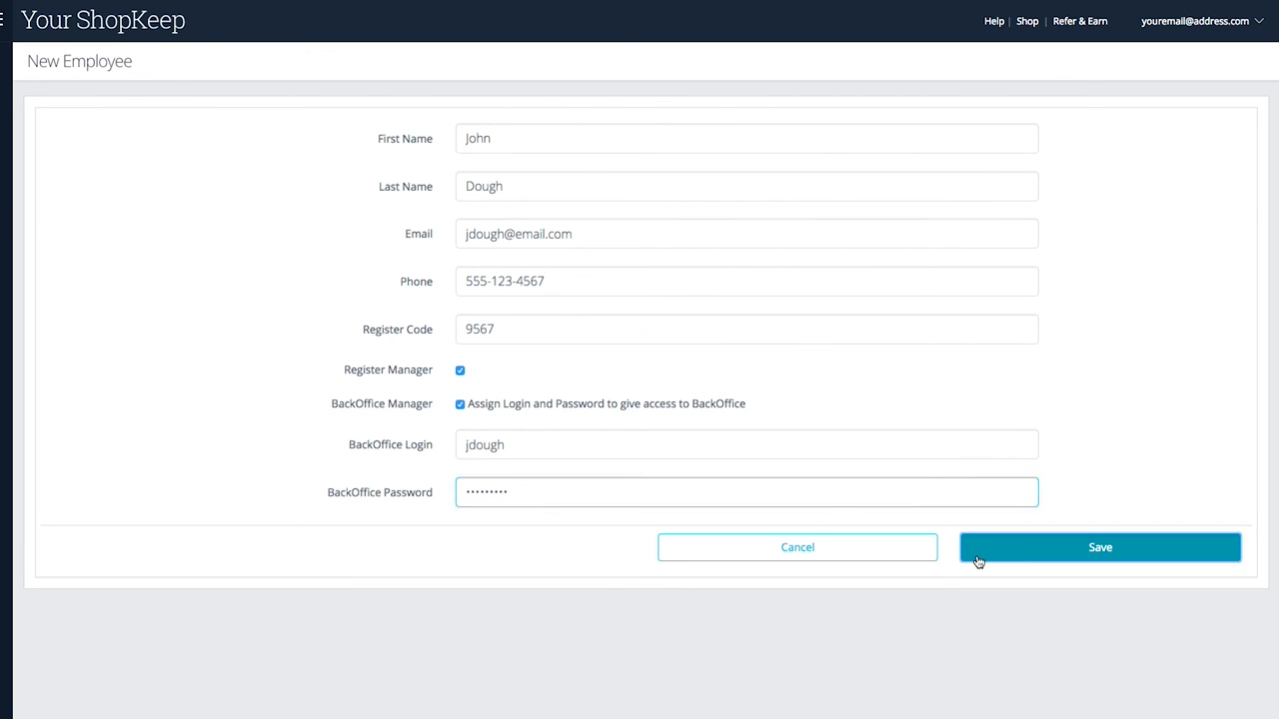
Save John Dough with BackOffice login jdough to the staff list.
click(1099, 547)
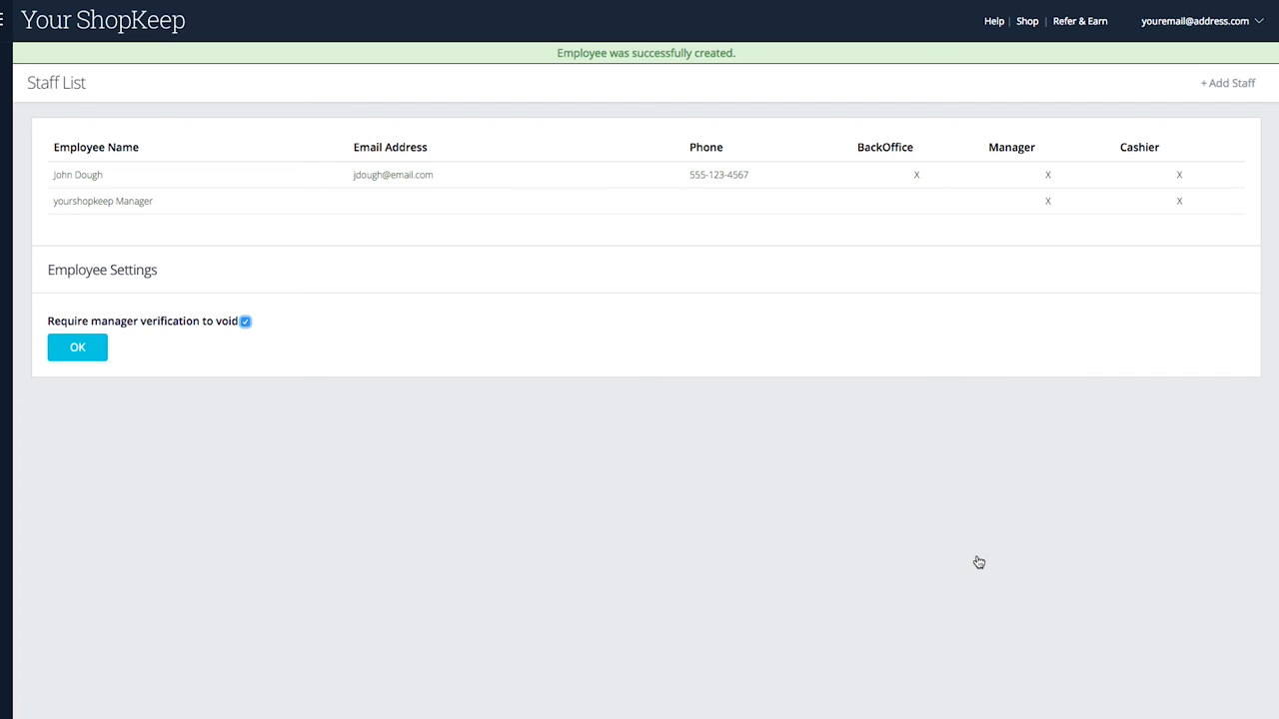